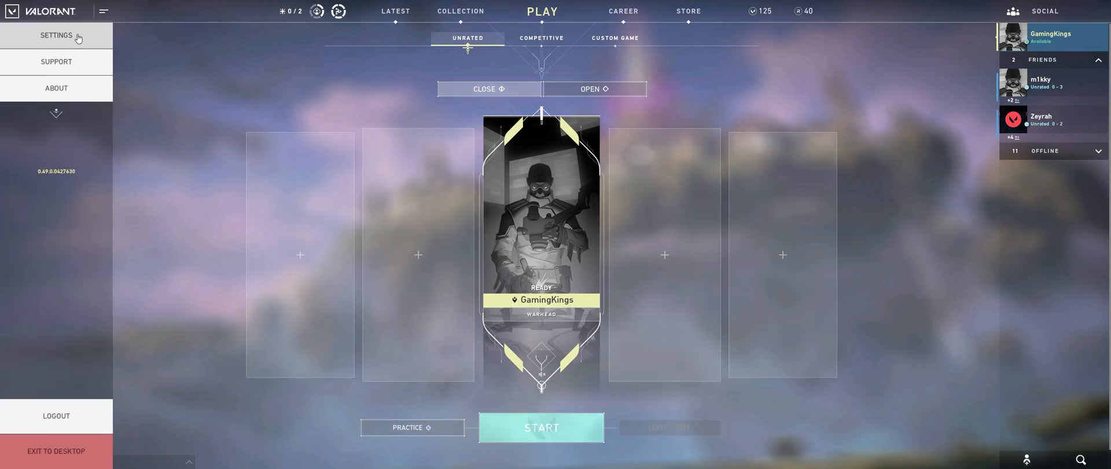
# Set Display Mode to Fullscreen in the video settings and keep the change
pyautogui.click(56, 36)
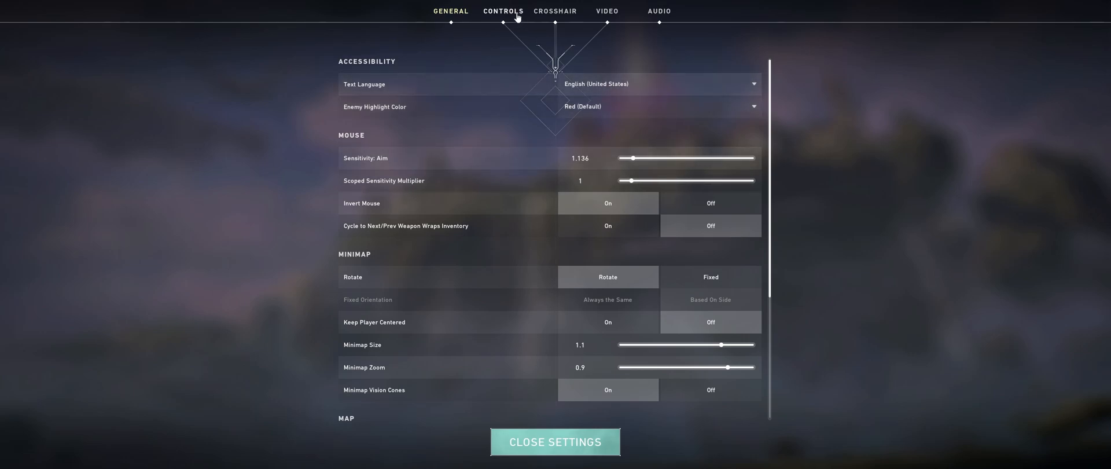
pyautogui.click(605, 10)
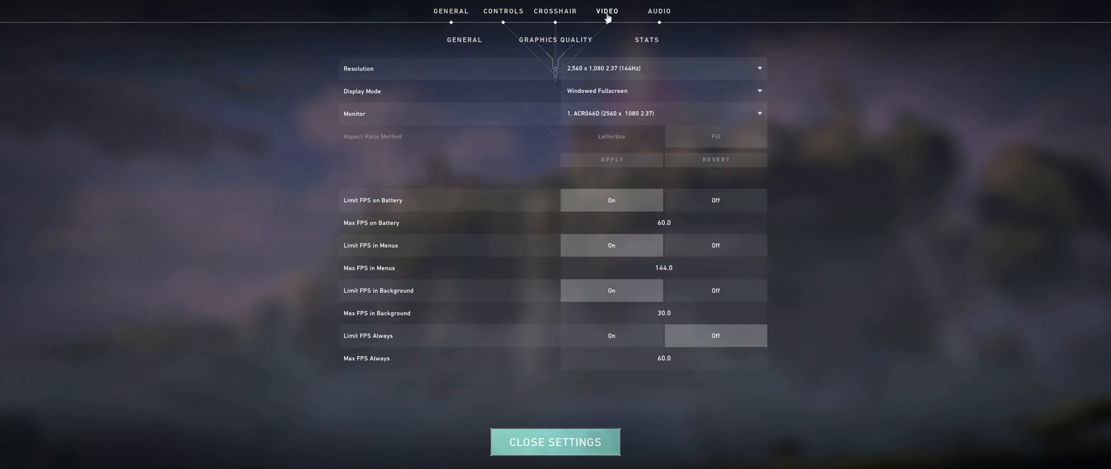
pyautogui.moveTo(636, 80)
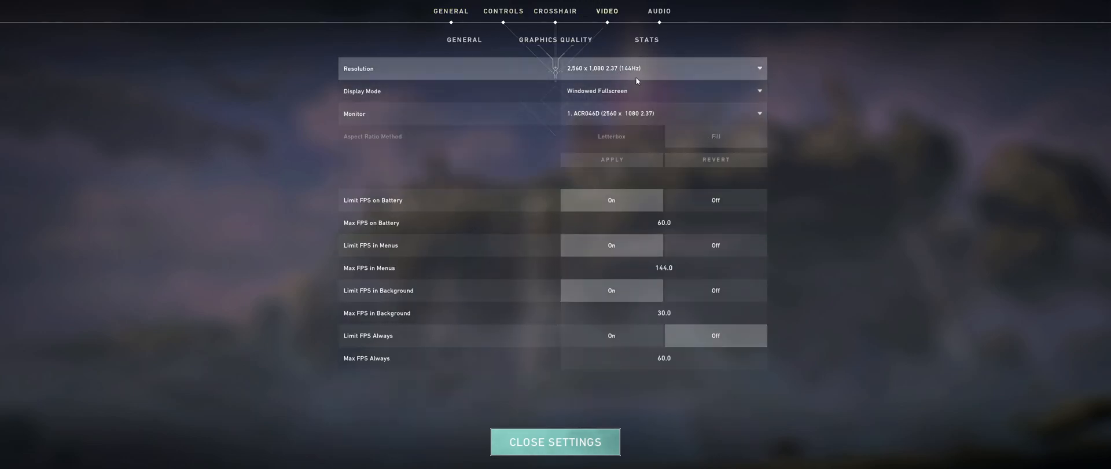
pyautogui.moveTo(655, 92)
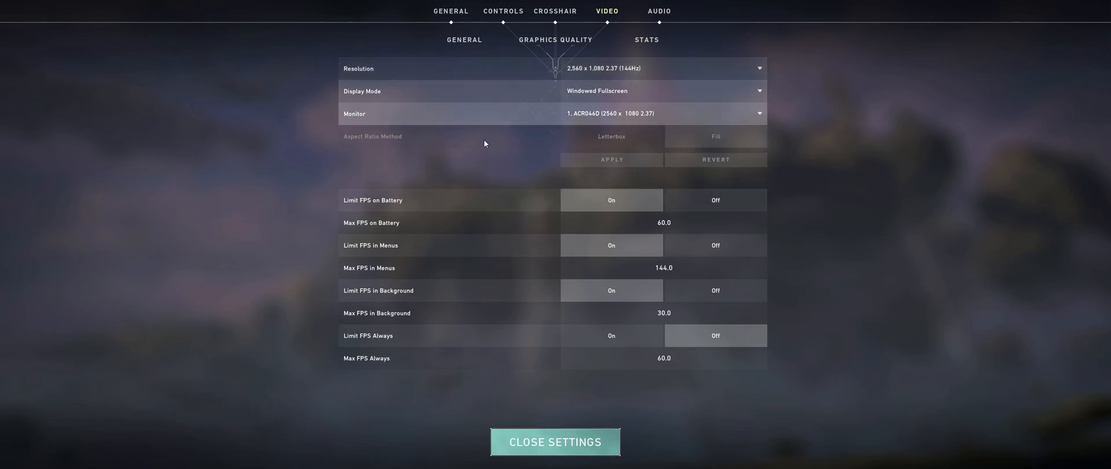
pyautogui.click(662, 91)
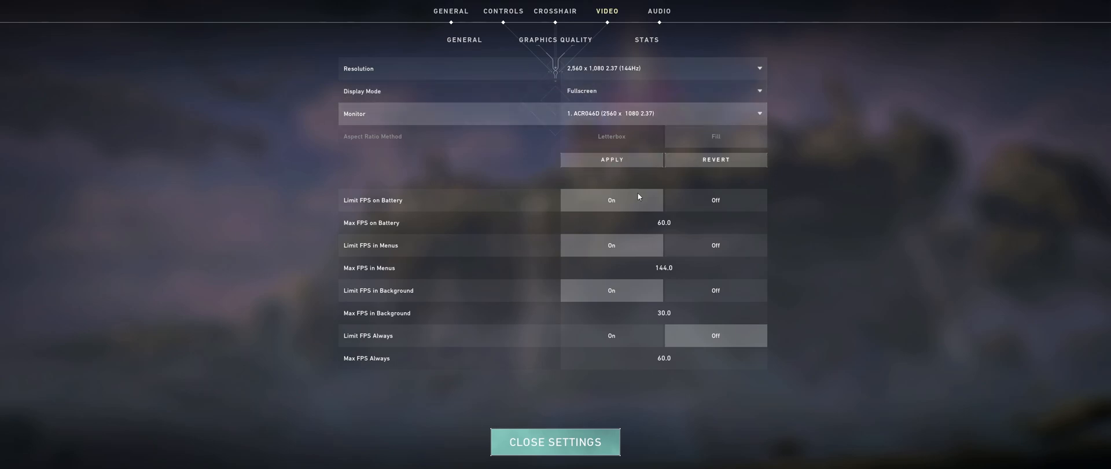
pyautogui.click(611, 159)
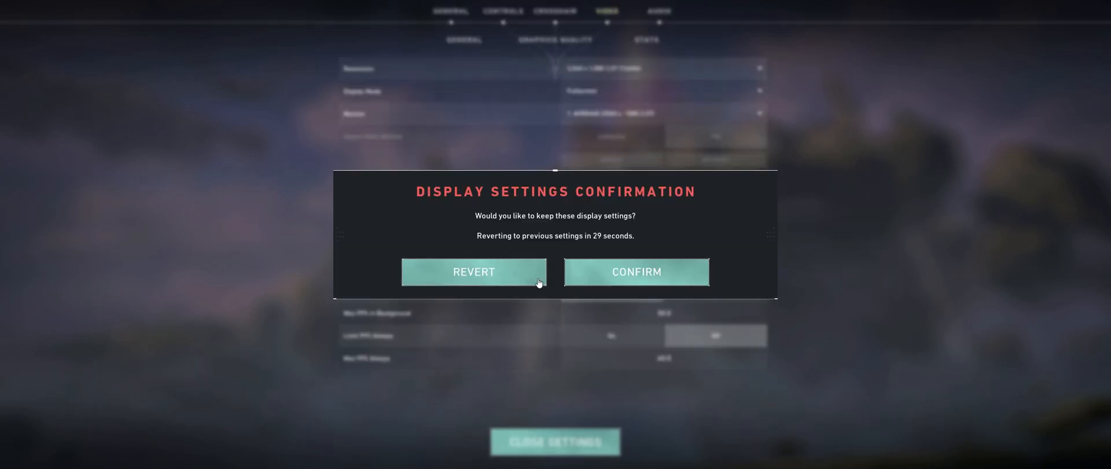
pyautogui.click(635, 270)
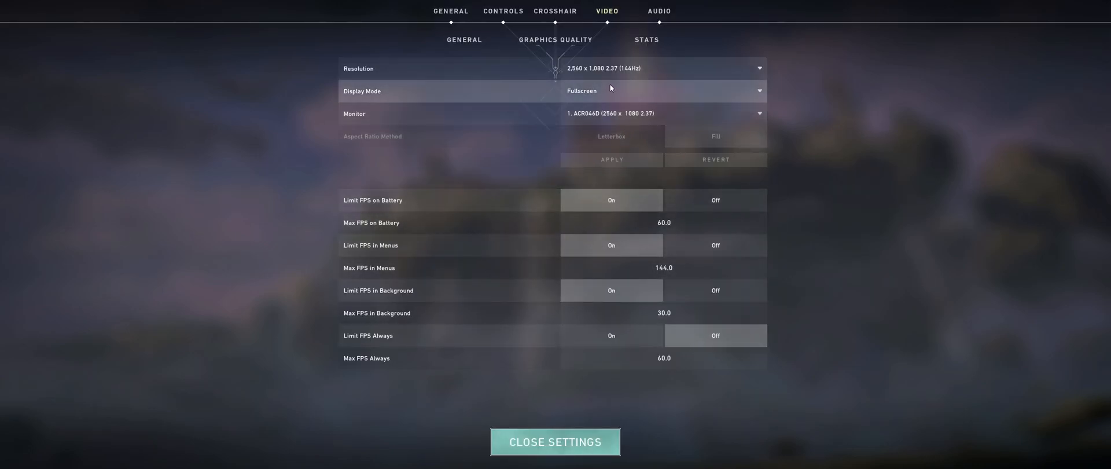
# Leave settings and return to the play lobby
pyautogui.click(450, 10)
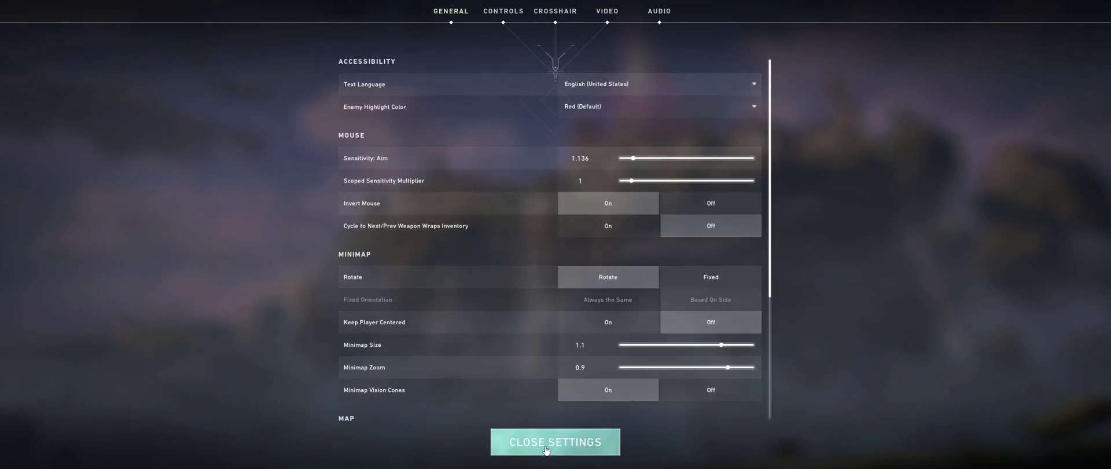
pyautogui.click(554, 441)
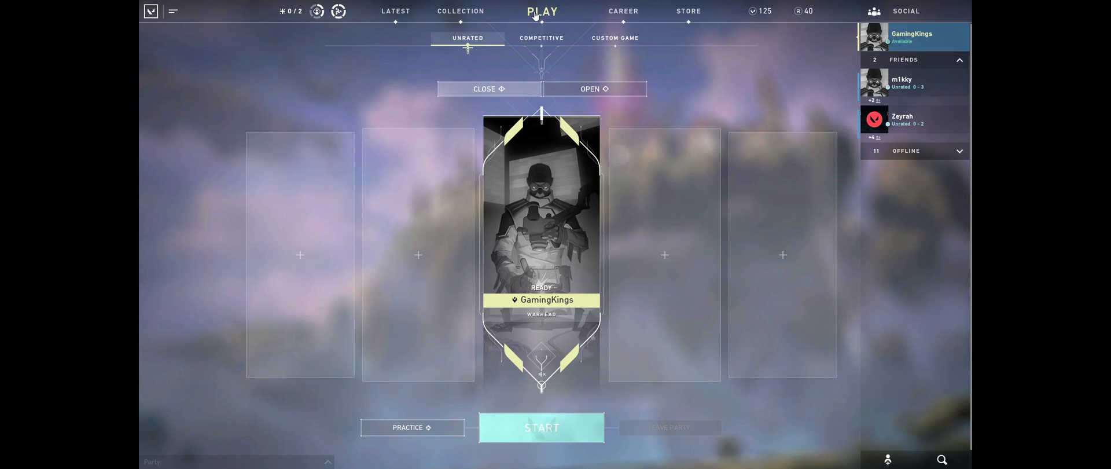
pyautogui.moveTo(210, 10)
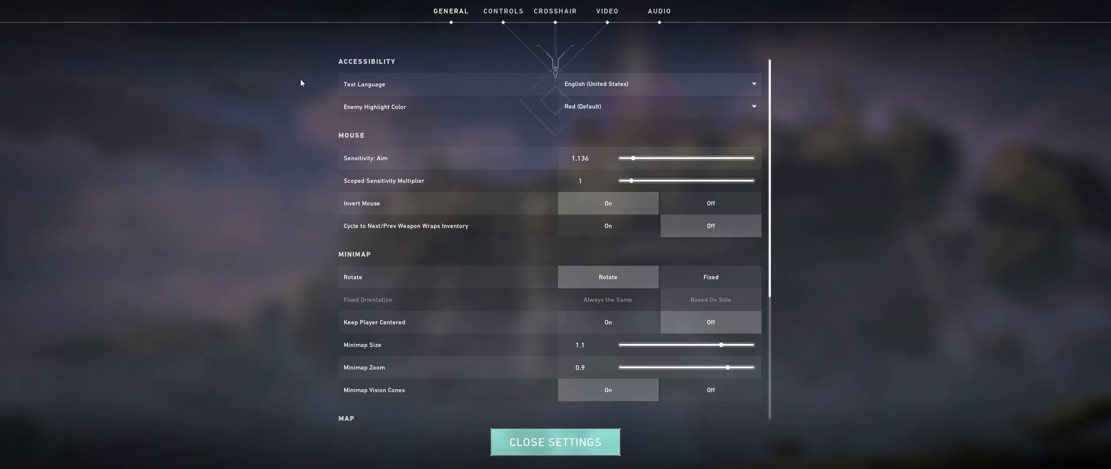
pyautogui.moveTo(527, 12)
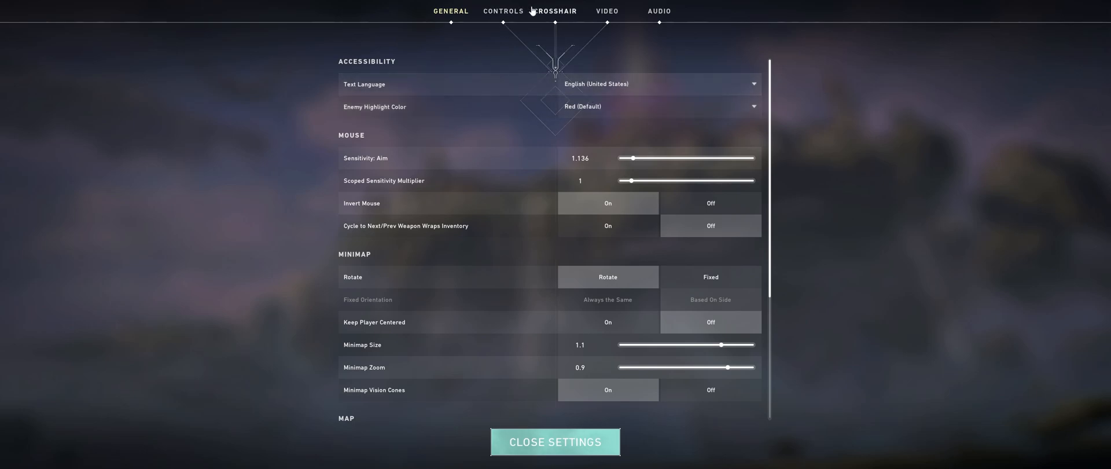
# Restore the 2560×1080 resolution in video settings and return to the lobby
pyautogui.click(607, 11)
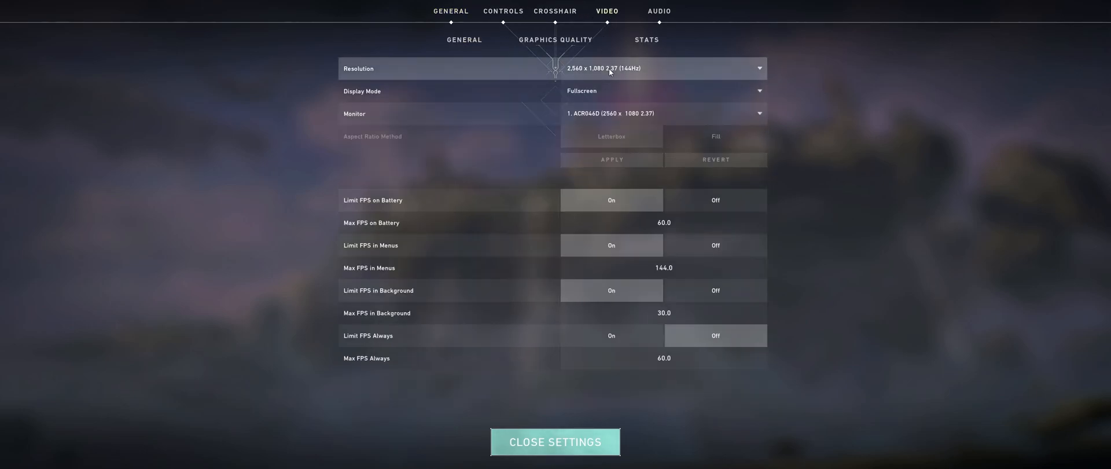
pyautogui.moveTo(605, 88)
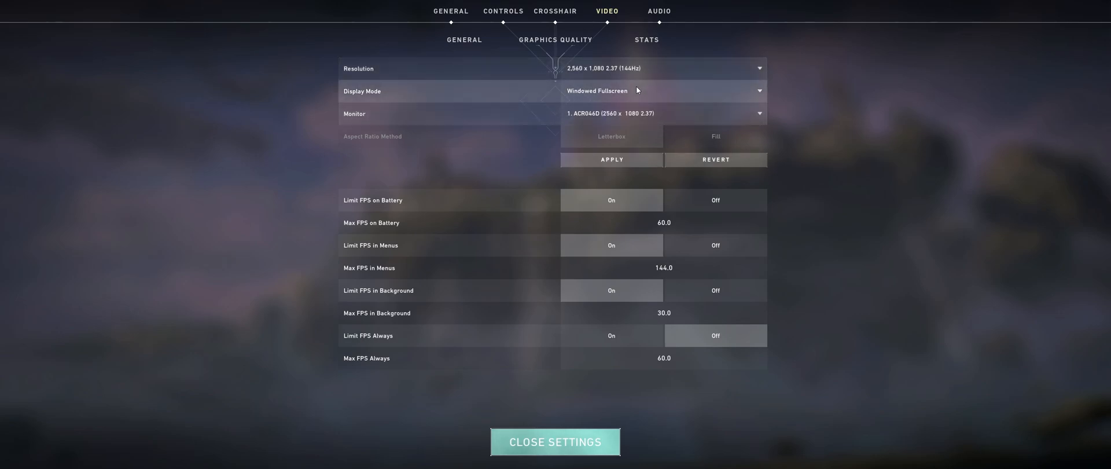
pyautogui.moveTo(680, 150)
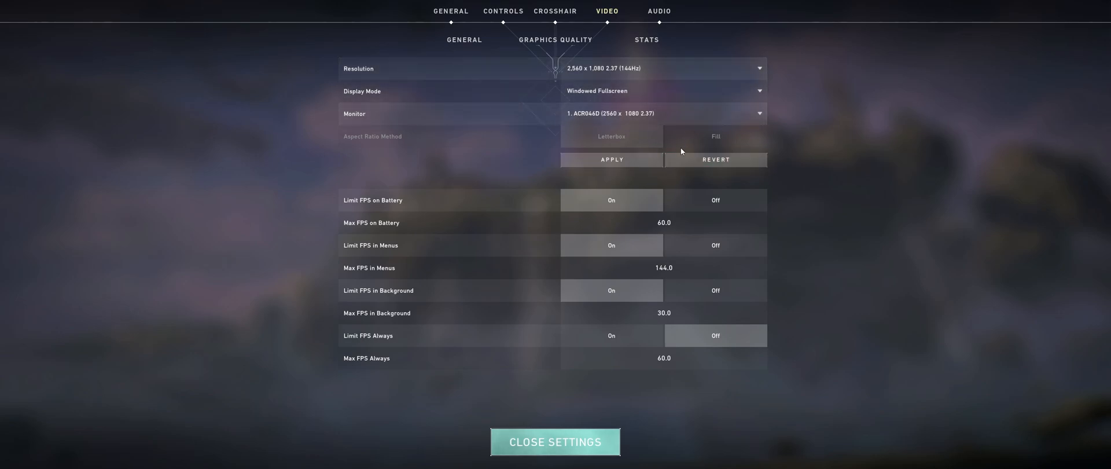
pyautogui.moveTo(597, 114)
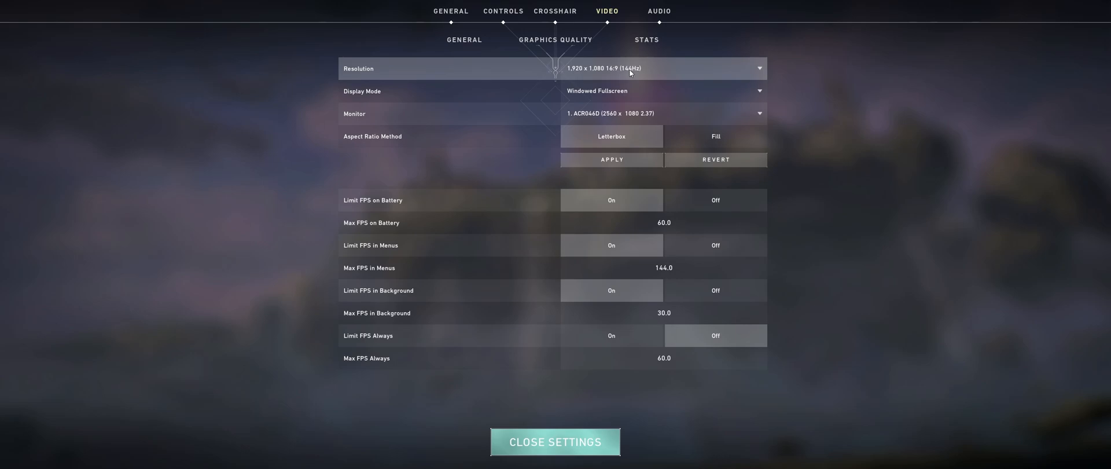
pyautogui.moveTo(642, 98)
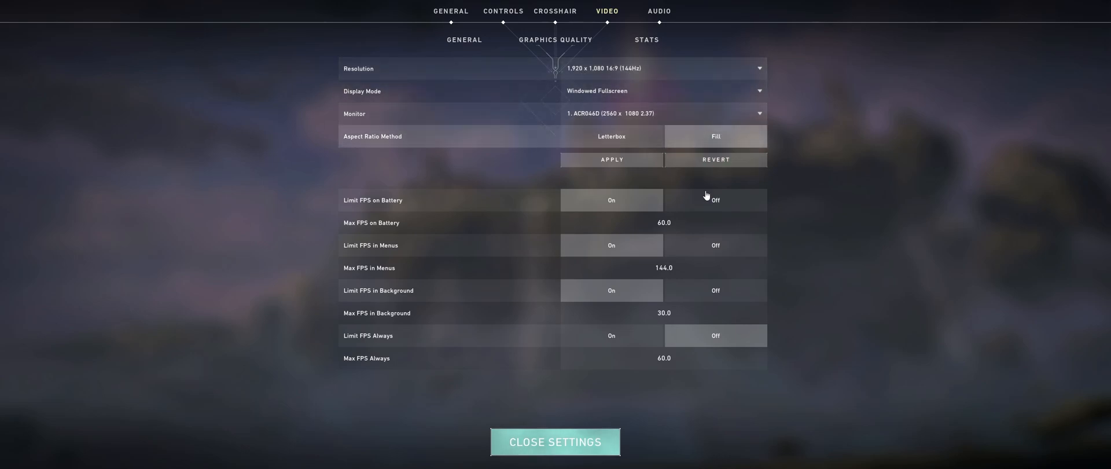
pyautogui.click(611, 160)
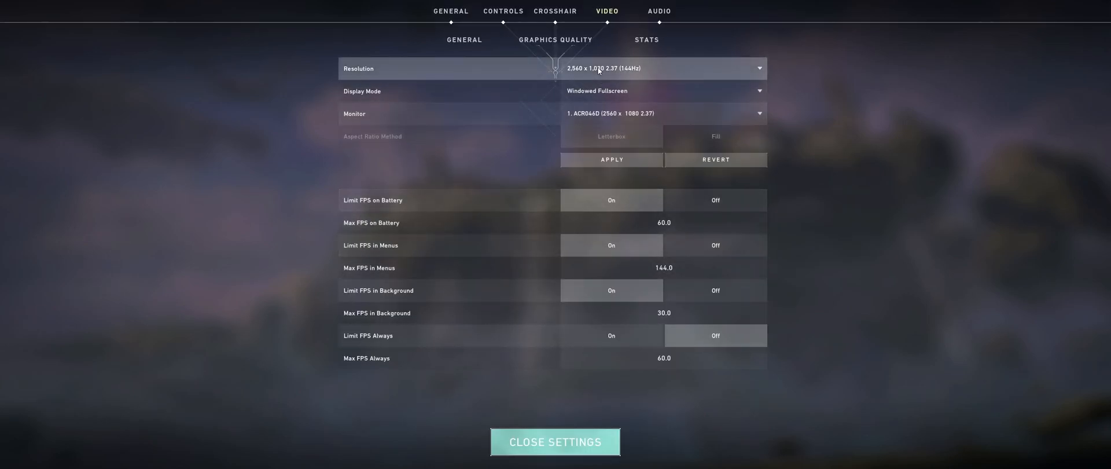
pyautogui.moveTo(594, 74)
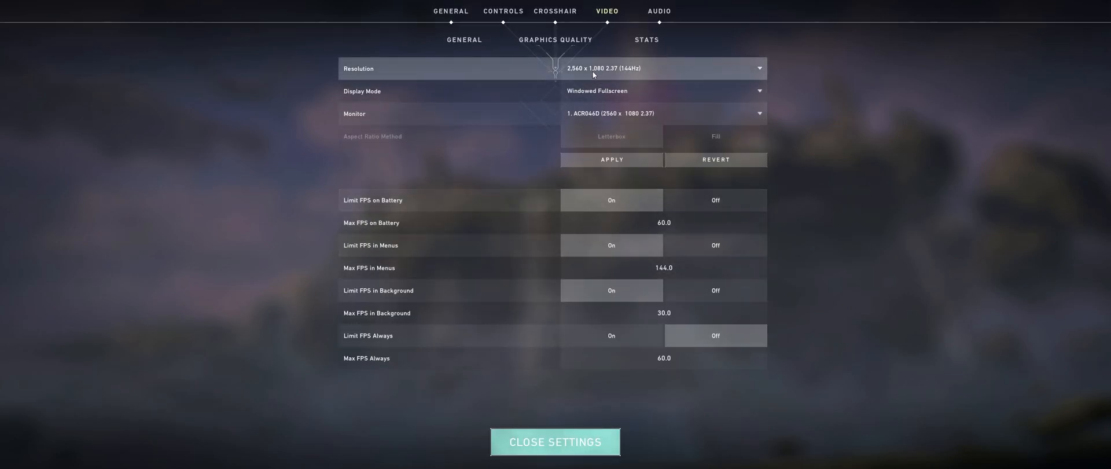
pyautogui.moveTo(544, 418)
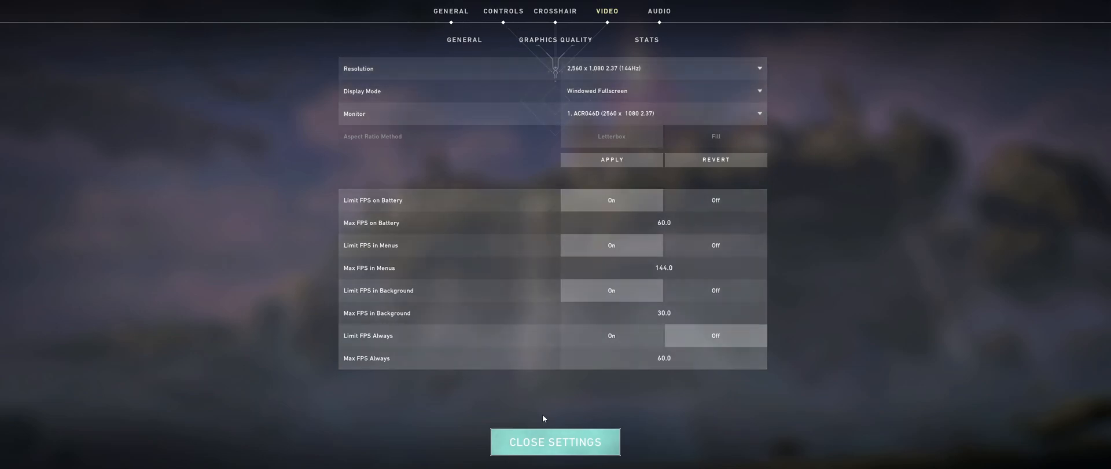
pyautogui.click(554, 441)
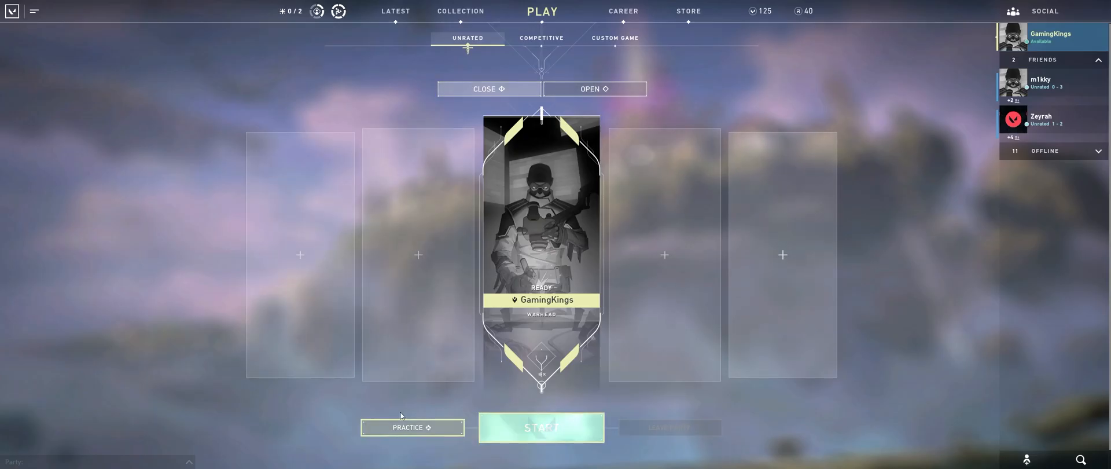
pyautogui.moveTo(474, 246)
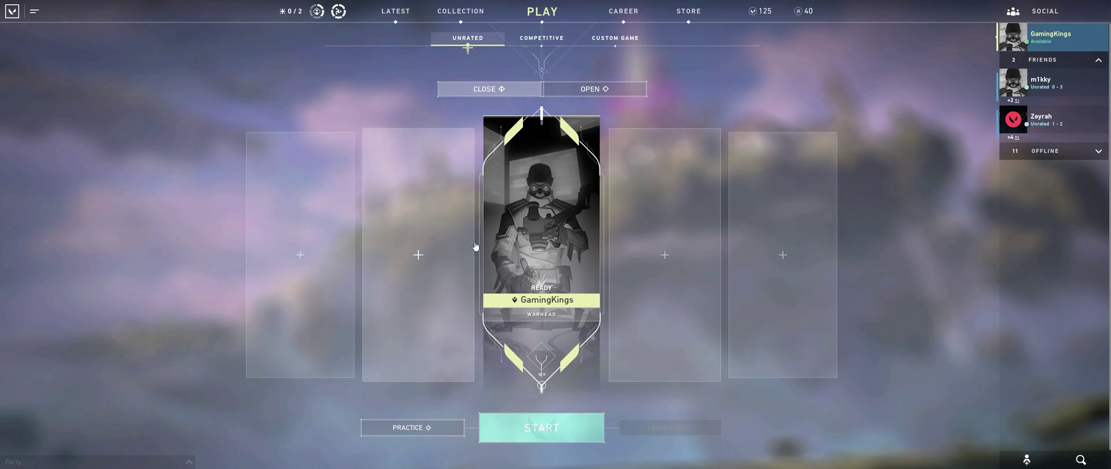
# Start a practice match from the lobby
pyautogui.click(540, 427)
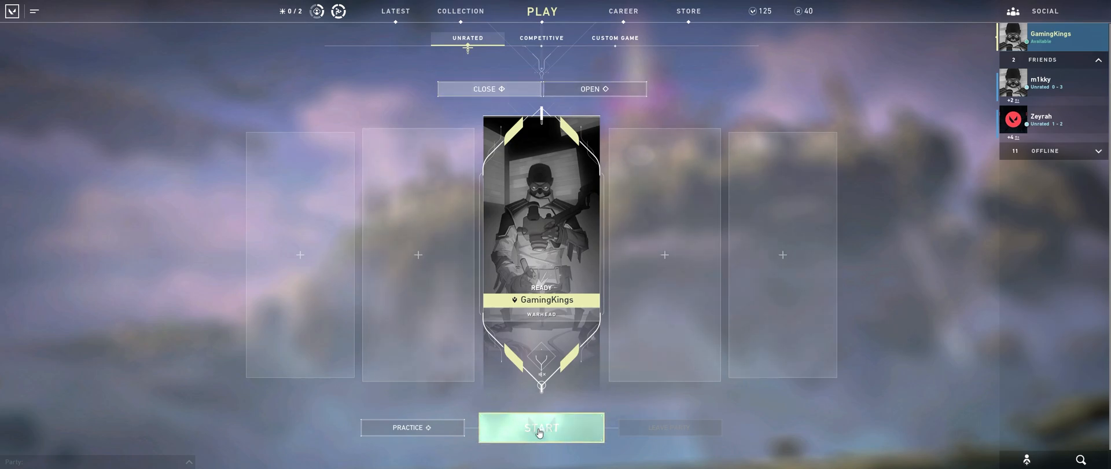
pyautogui.click(540, 427)
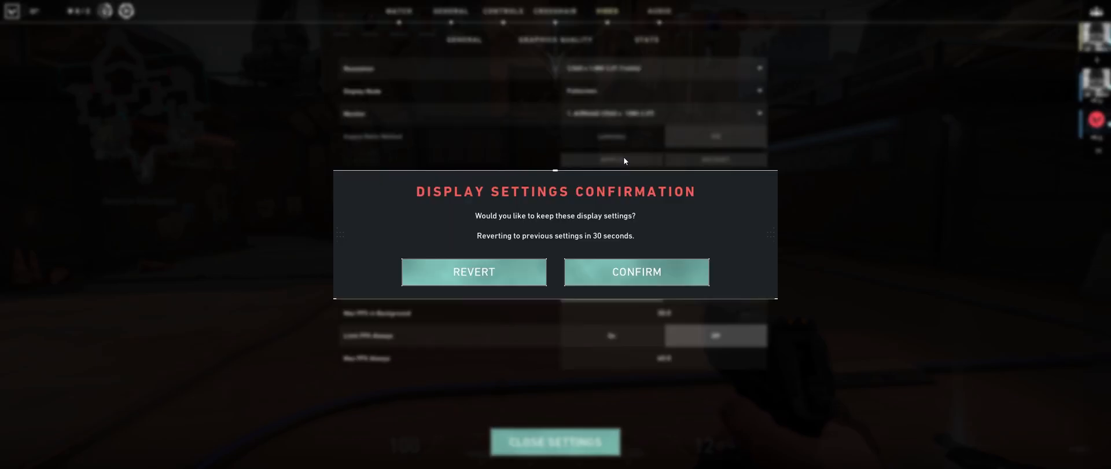
# Try the 1920×1080 16:9 resolution, then discard that change
pyautogui.click(635, 270)
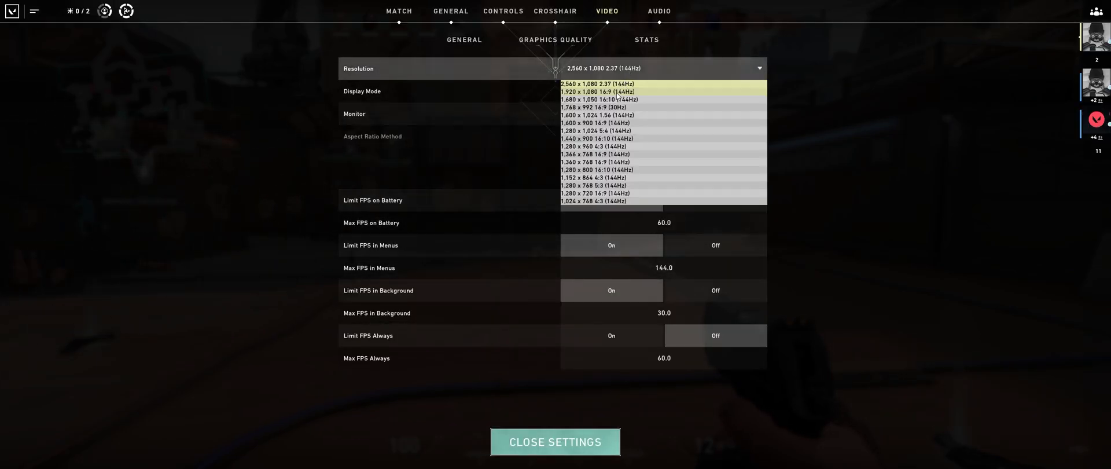
pyautogui.click(601, 83)
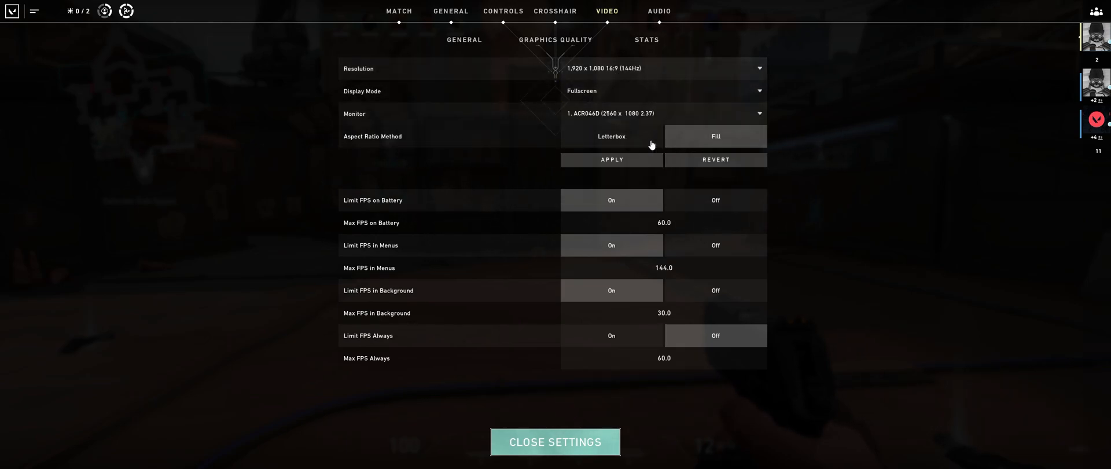
pyautogui.click(611, 160)
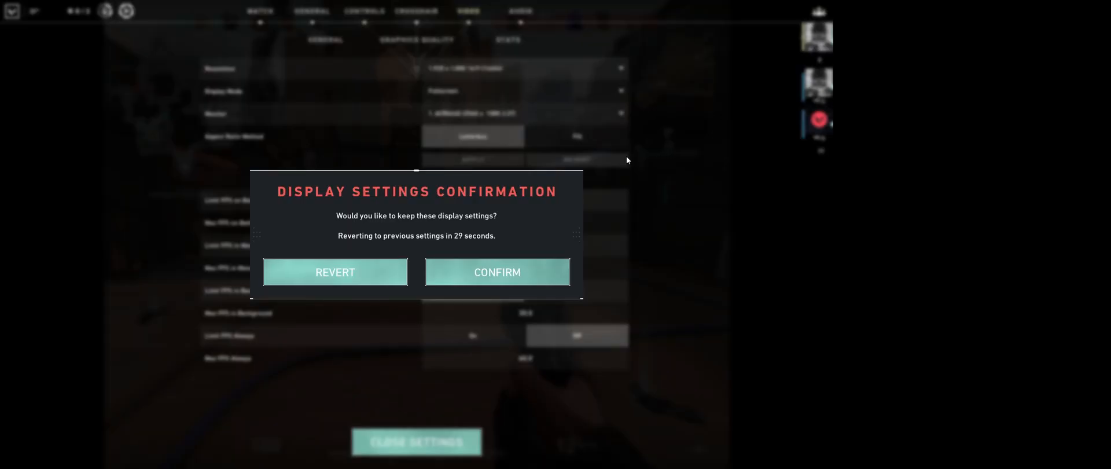
pyautogui.click(496, 272)
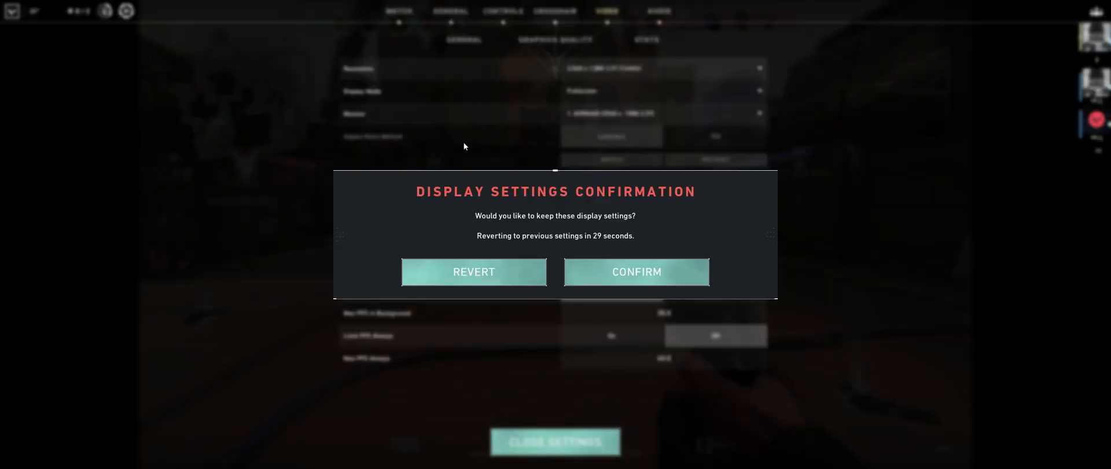
pyautogui.click(635, 271)
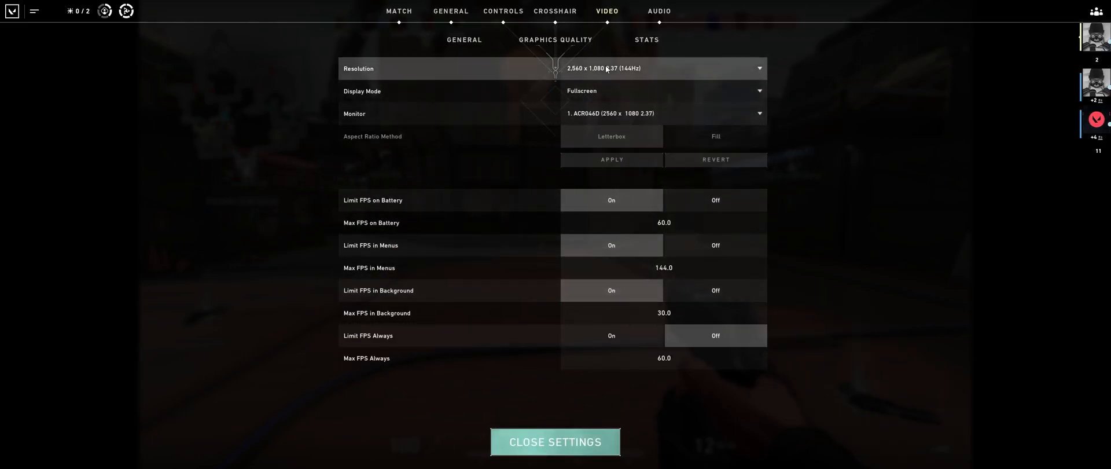
# Set Aspect Ratio to Fill in Windowed Fullscreen, keep it, and return to the match
pyautogui.click(662, 90)
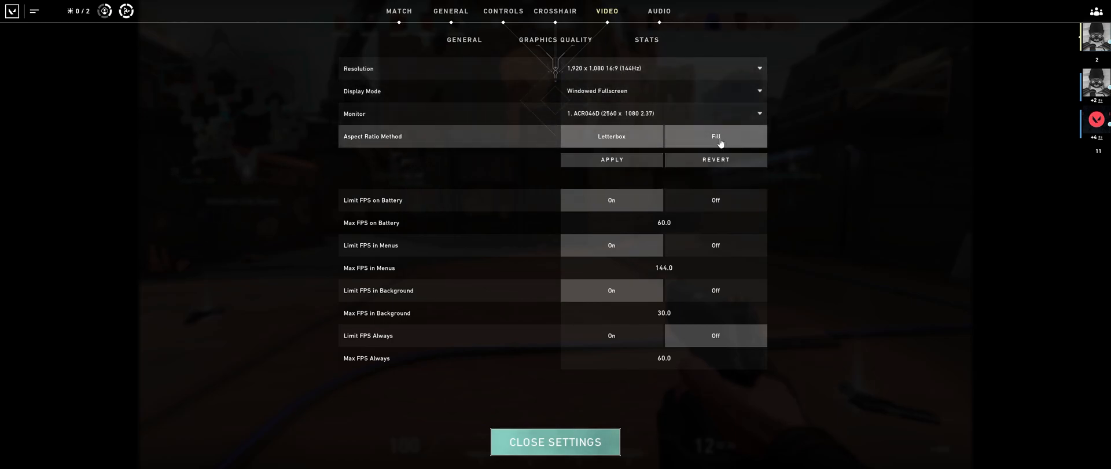
pyautogui.click(611, 160)
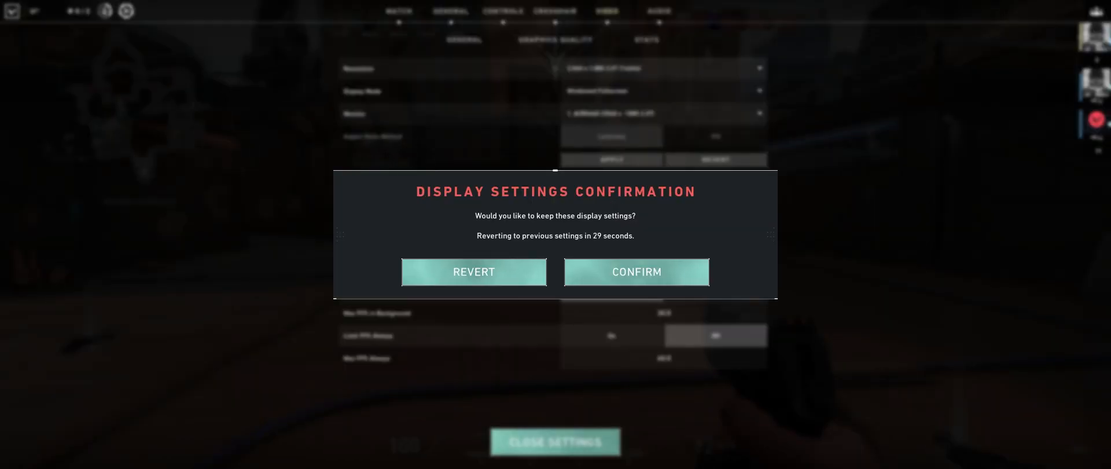
pyautogui.click(635, 272)
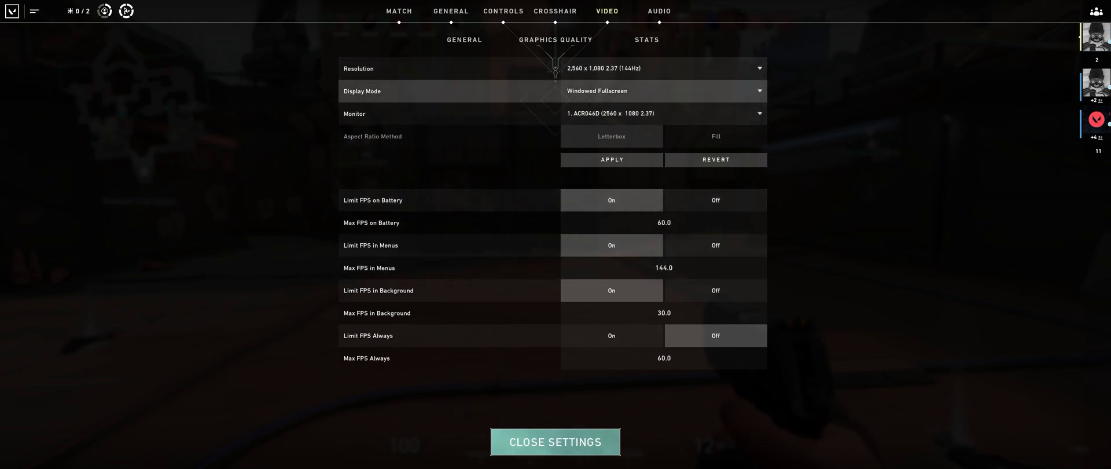
pyautogui.click(554, 440)
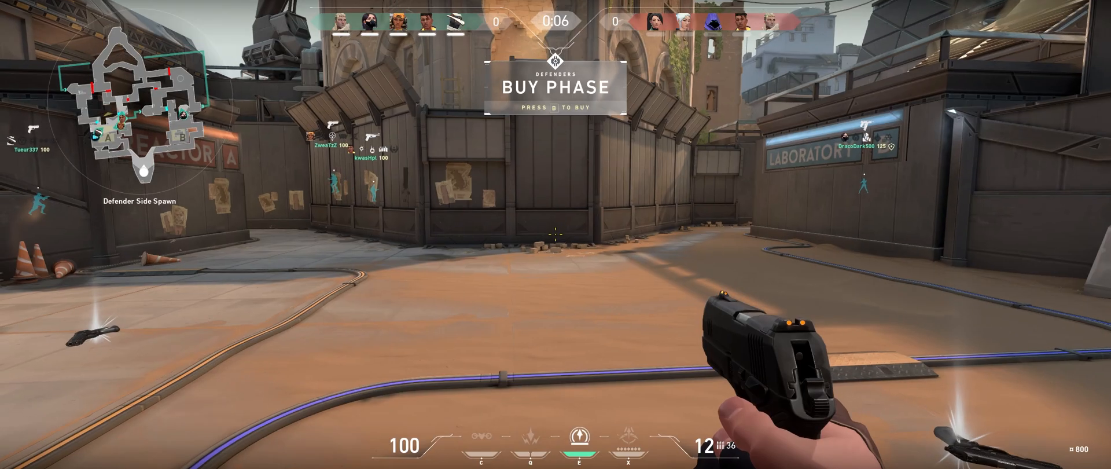
pyautogui.press('b')
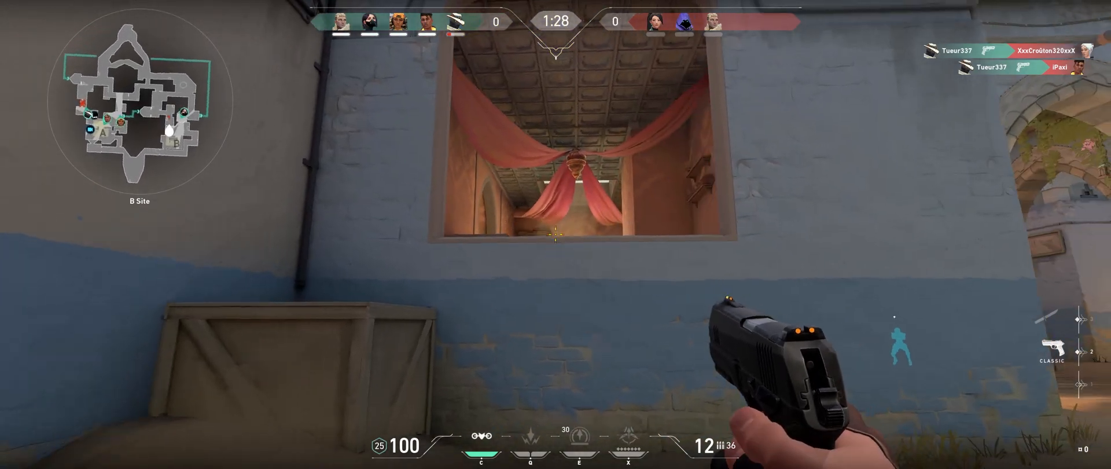
pyautogui.moveTo(555, 234)
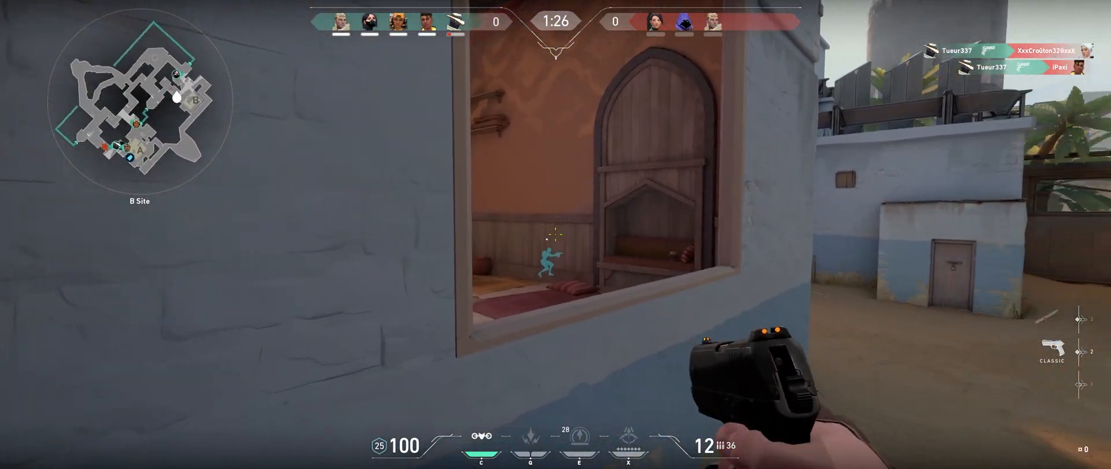